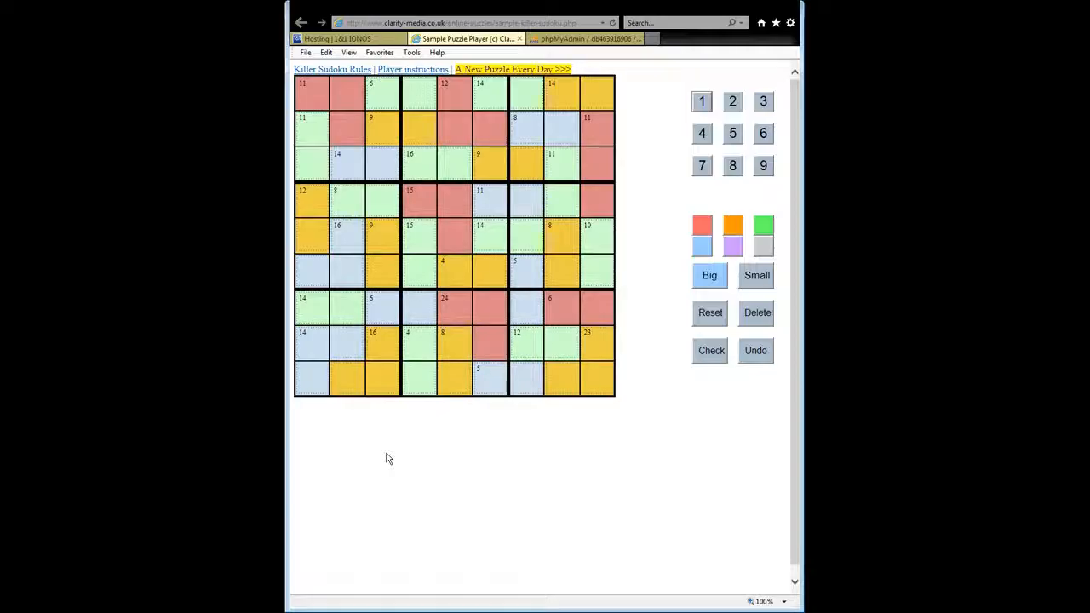
# Inspect the cells holding the 12, 9 and 16 clues.
pyautogui.click(480, 372)
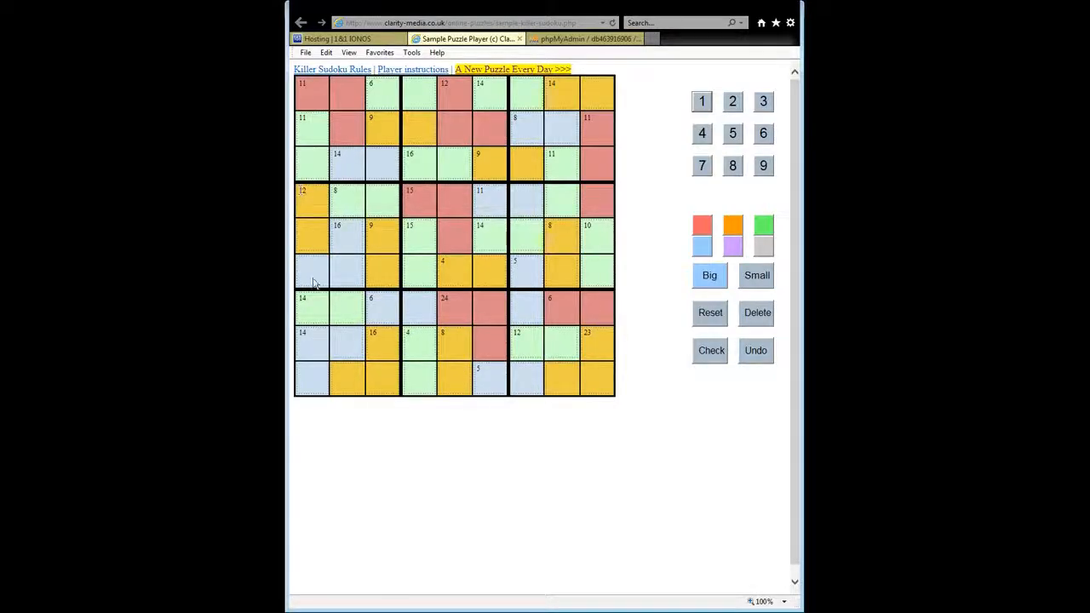
pyautogui.click(413, 226)
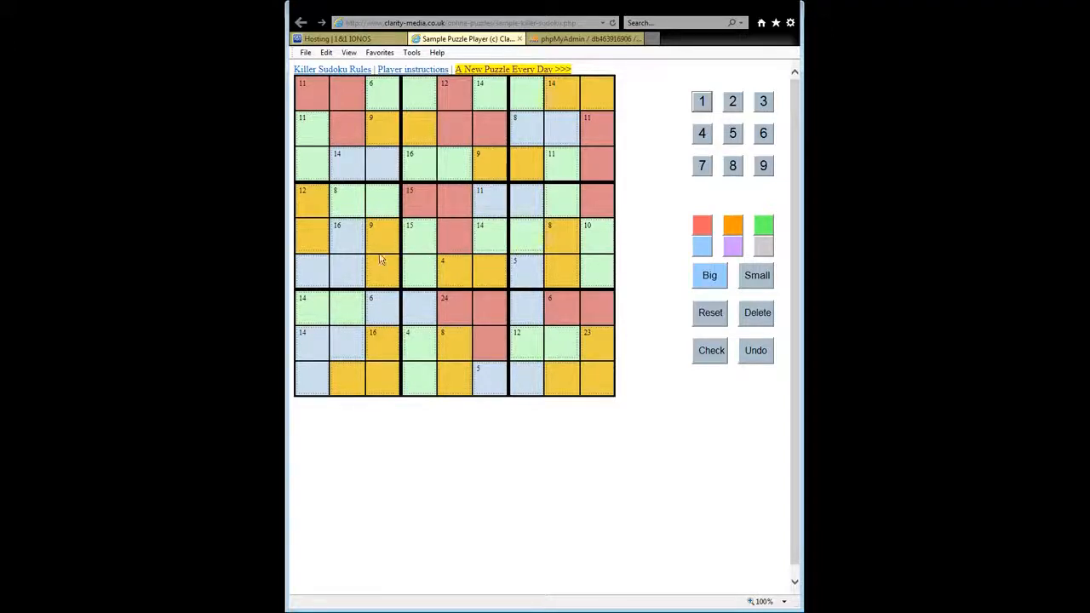
pyautogui.click(311, 201)
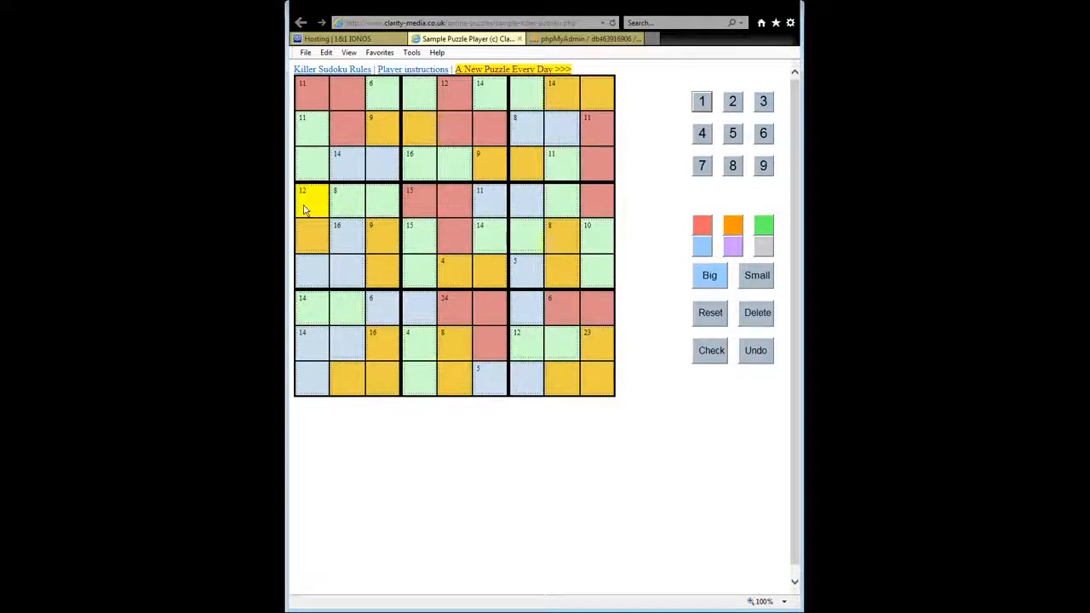
pyautogui.moveTo(348, 197)
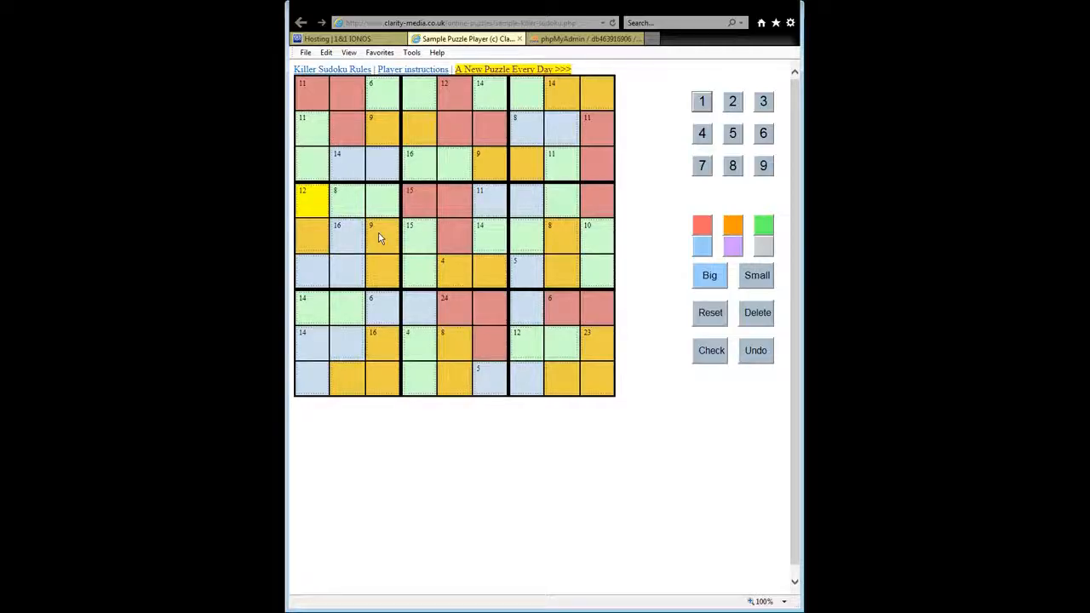
pyautogui.moveTo(380, 203)
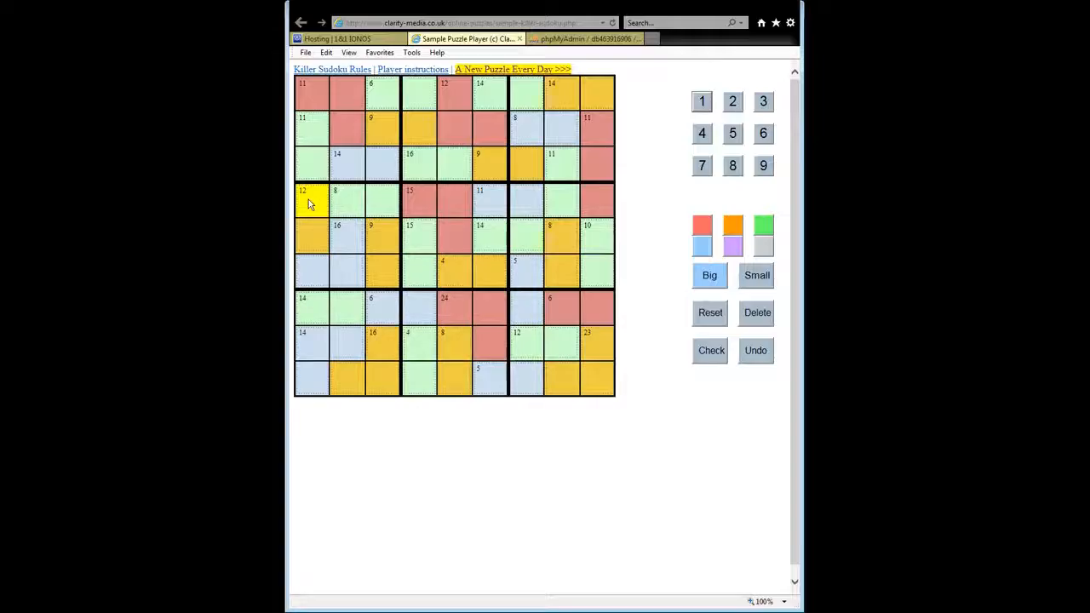
pyautogui.click(382, 236)
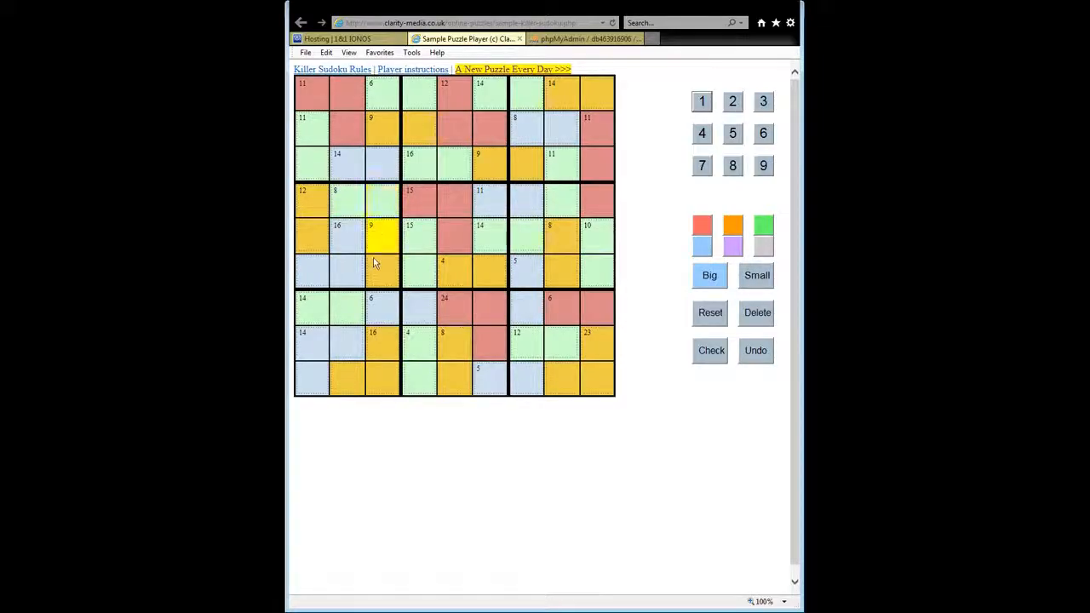
pyautogui.click(345, 271)
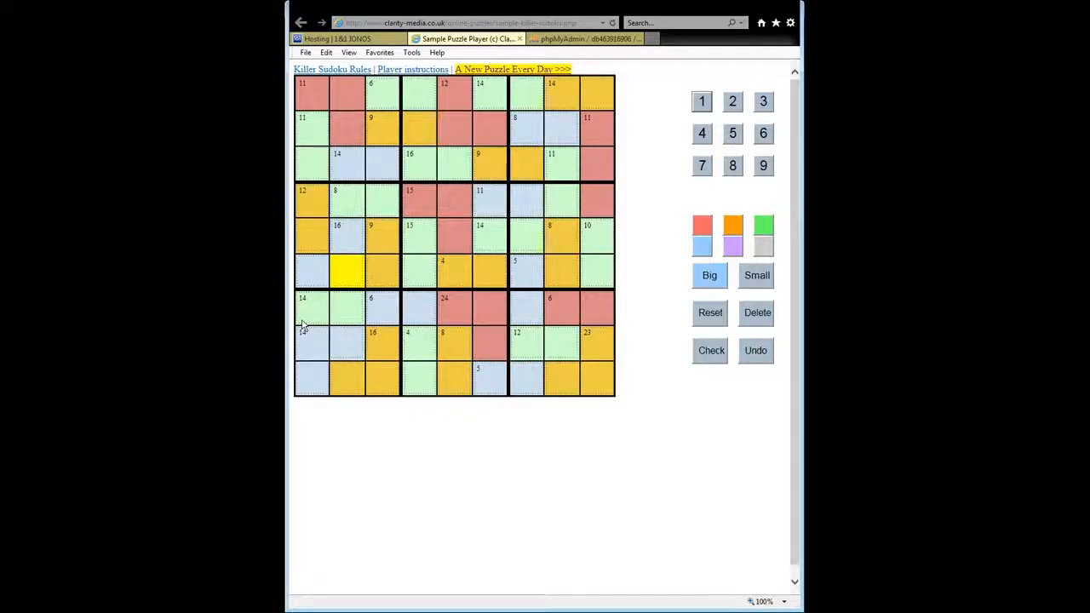
# Check the cells of the bottom-left box and the bottom-middle box's top-left cell.
pyautogui.click(311, 343)
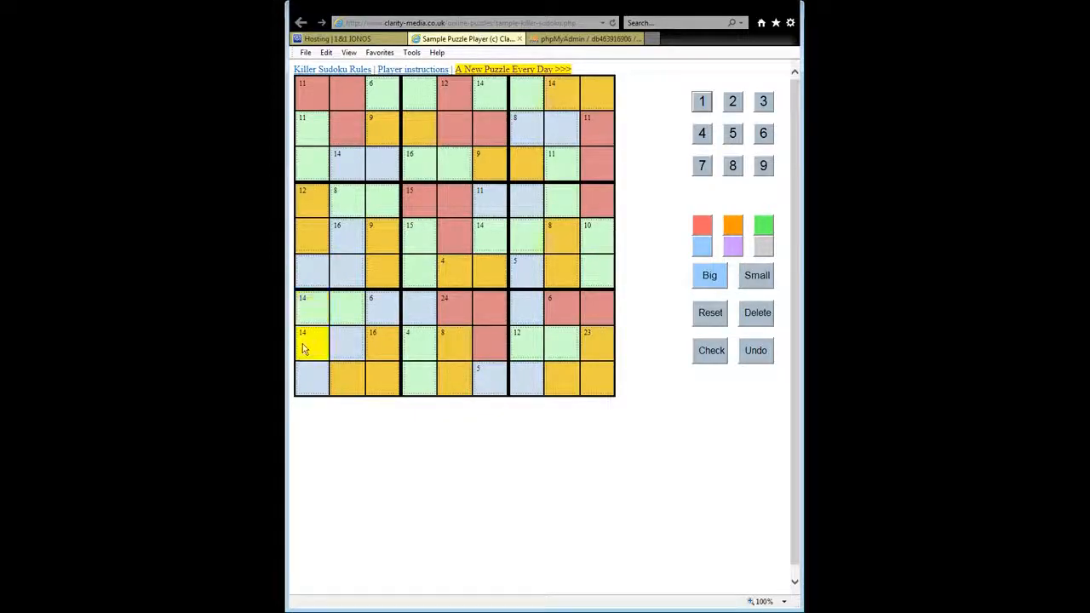
pyautogui.click(381, 343)
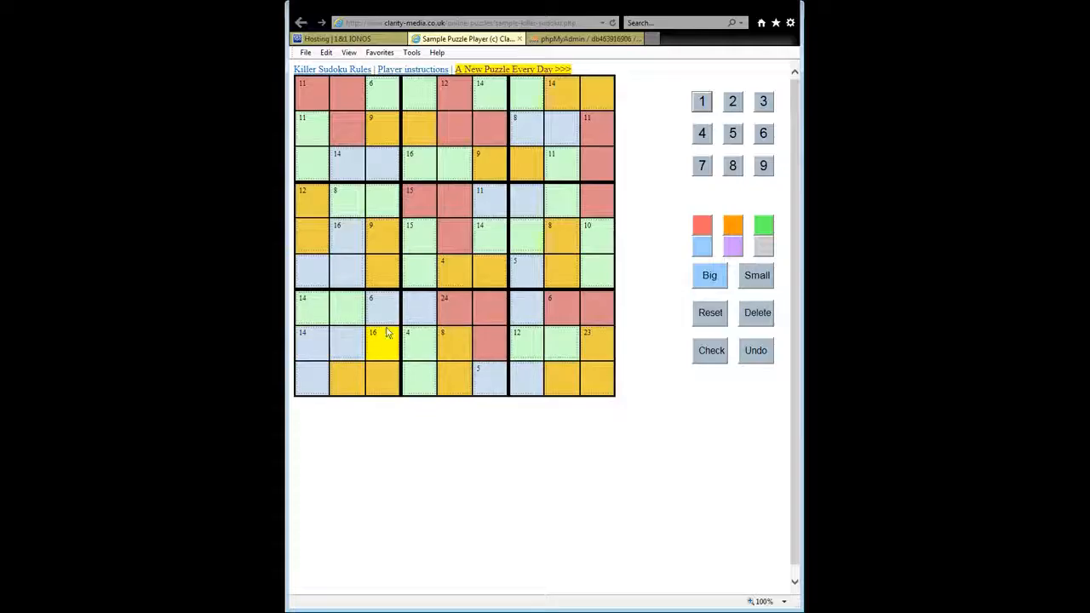
pyautogui.click(418, 308)
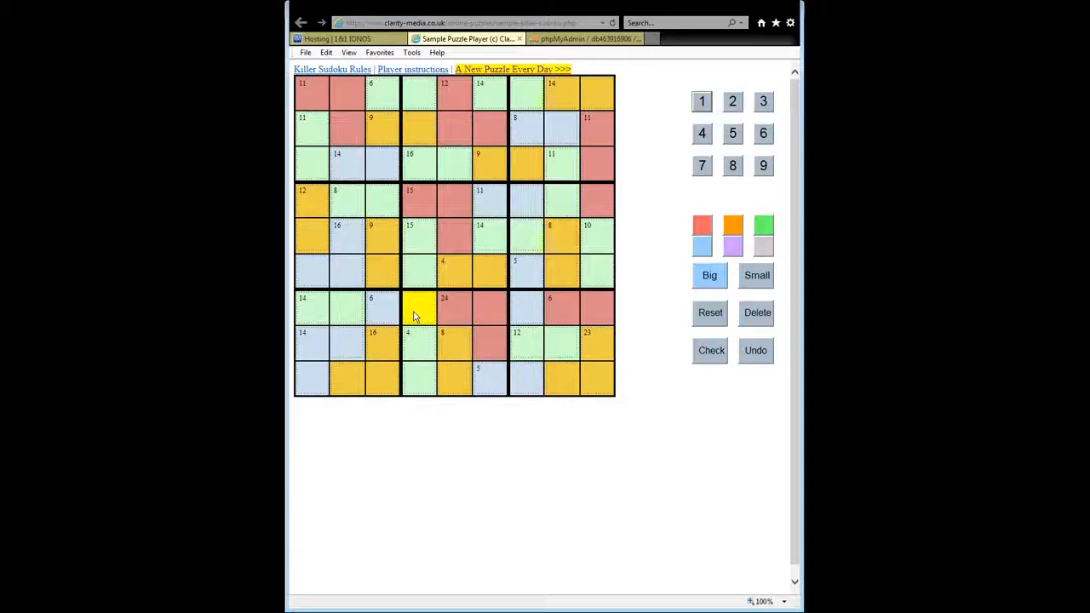
pyautogui.click(382, 379)
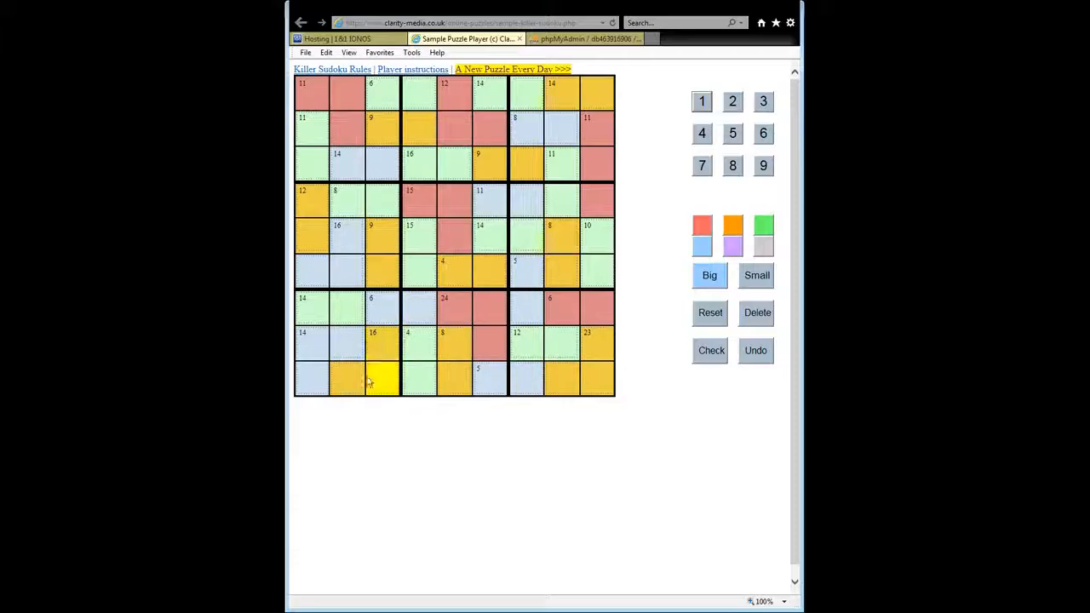
pyautogui.click(311, 380)
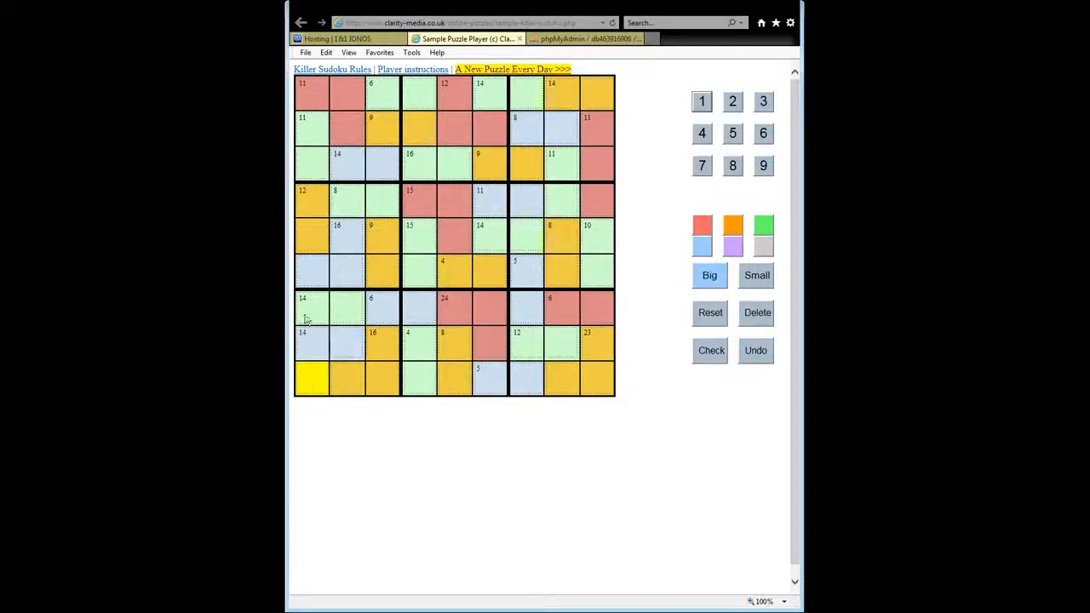
pyautogui.click(345, 309)
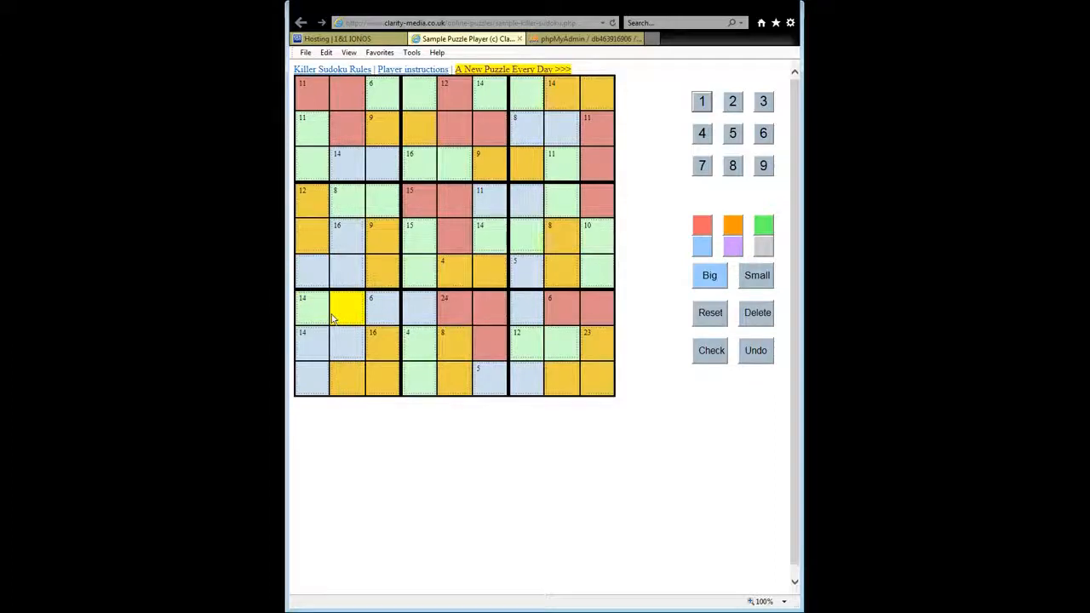
pyautogui.moveTo(372, 345)
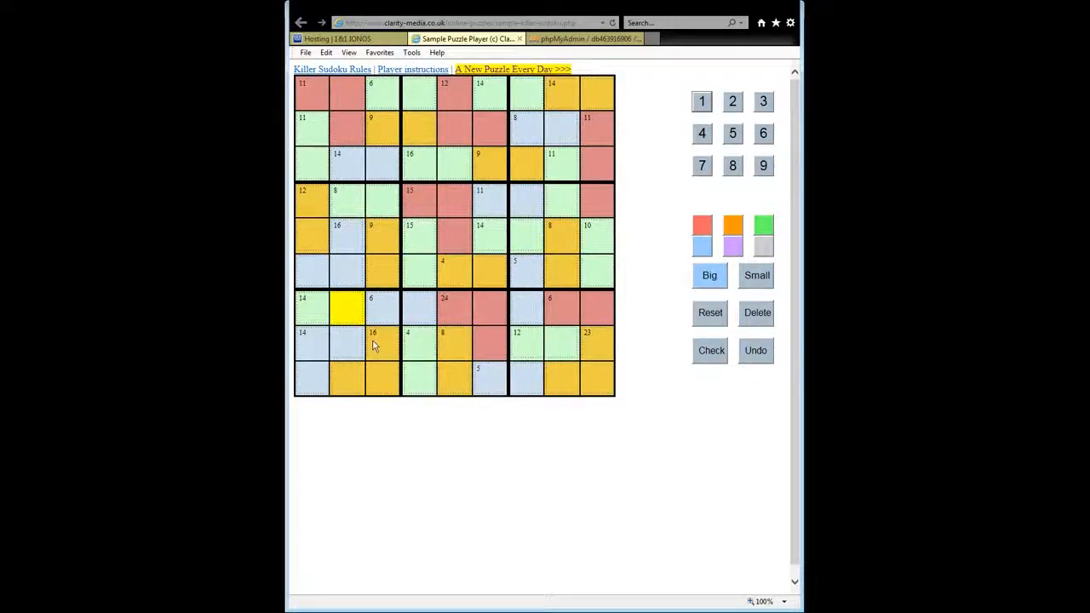
pyautogui.moveTo(317, 319)
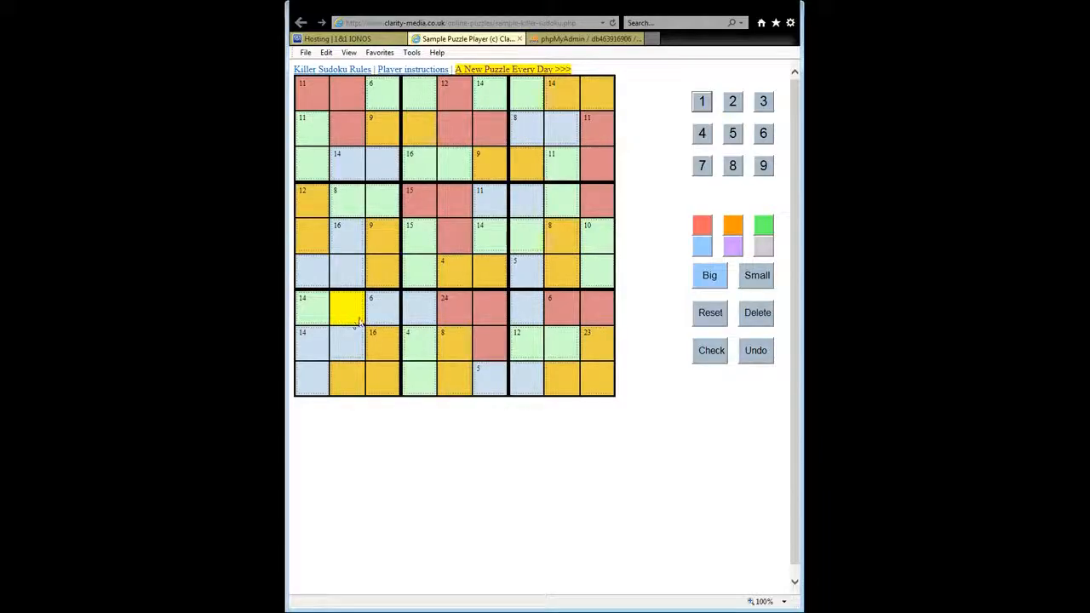
# Enter 1 in the 6 clue cell and check the nearby 16 and 14 cage cells.
pyautogui.click(382, 310)
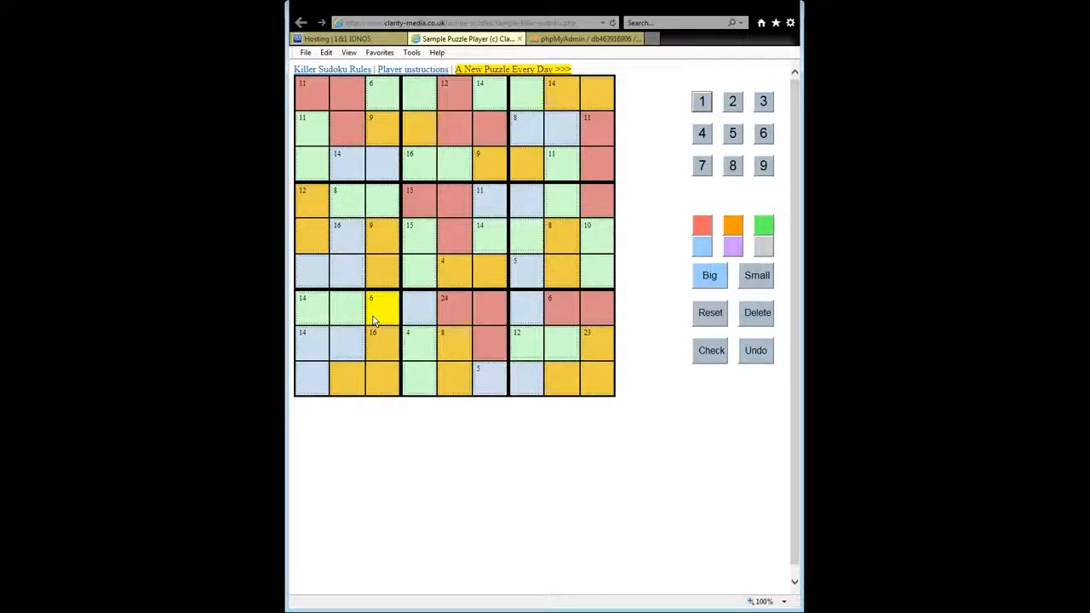
pyautogui.click(701, 102)
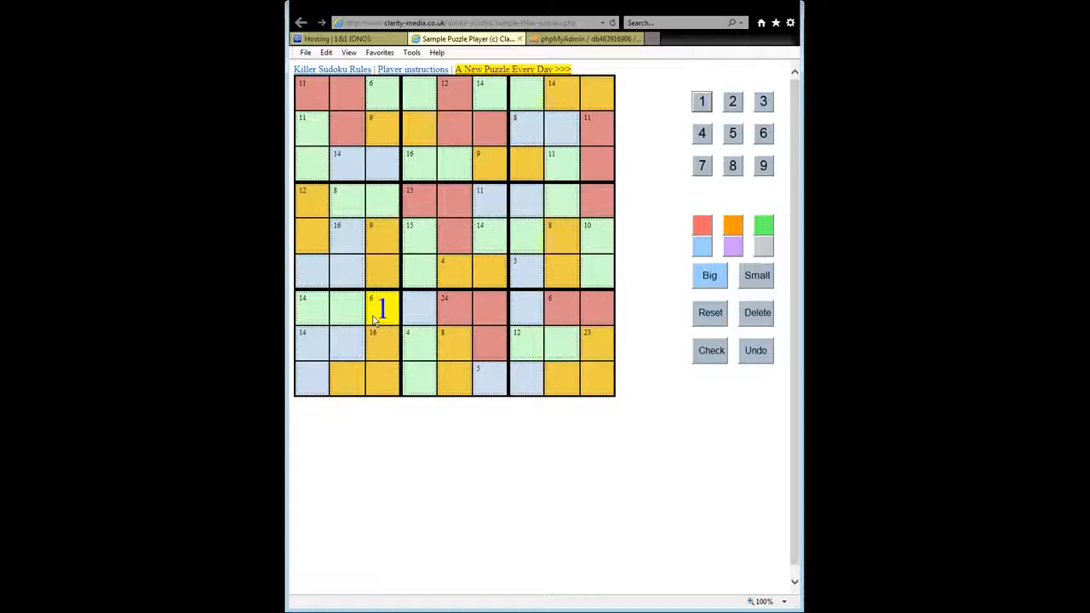
pyautogui.click(418, 308)
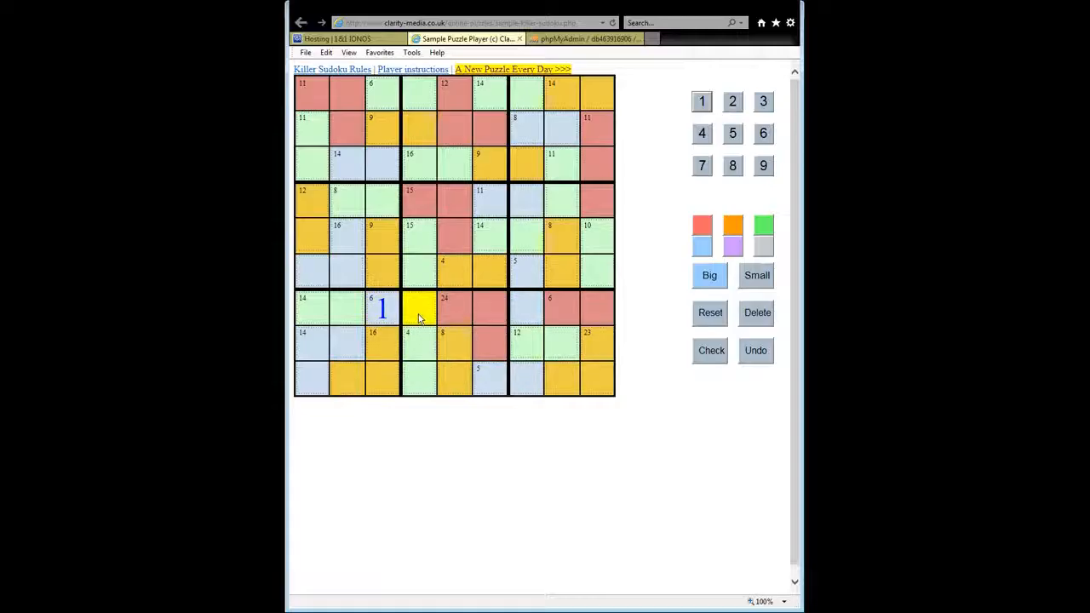
pyautogui.click(733, 133)
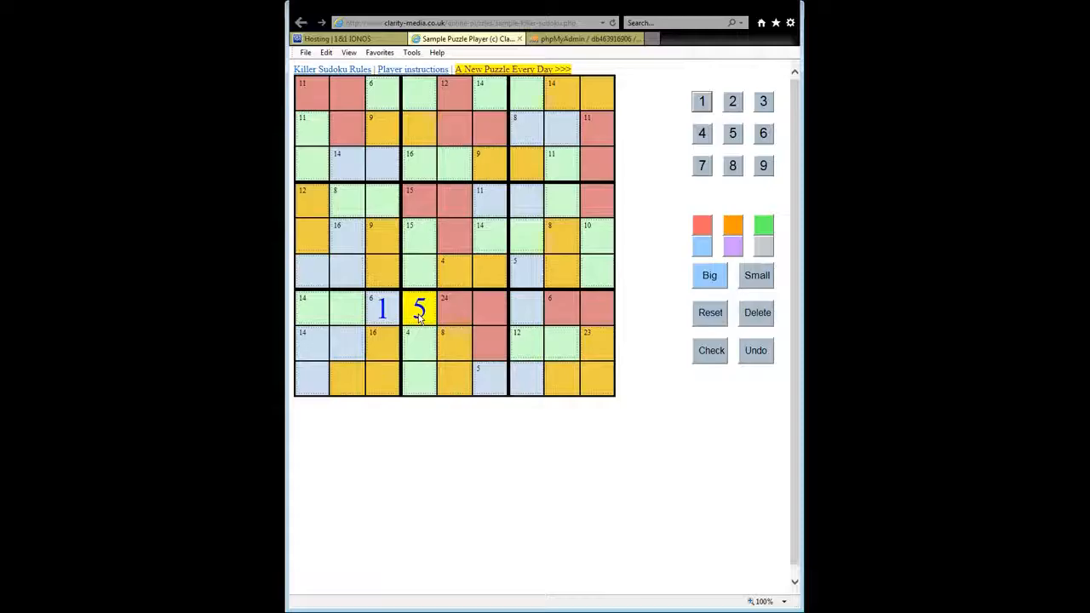
pyautogui.moveTo(386, 402)
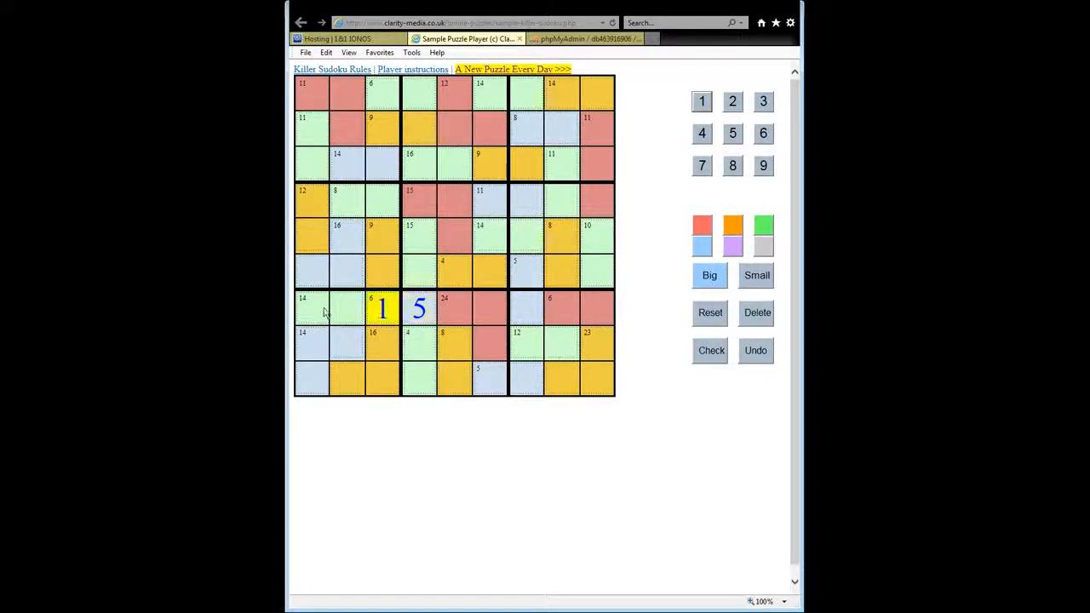
pyautogui.click(382, 345)
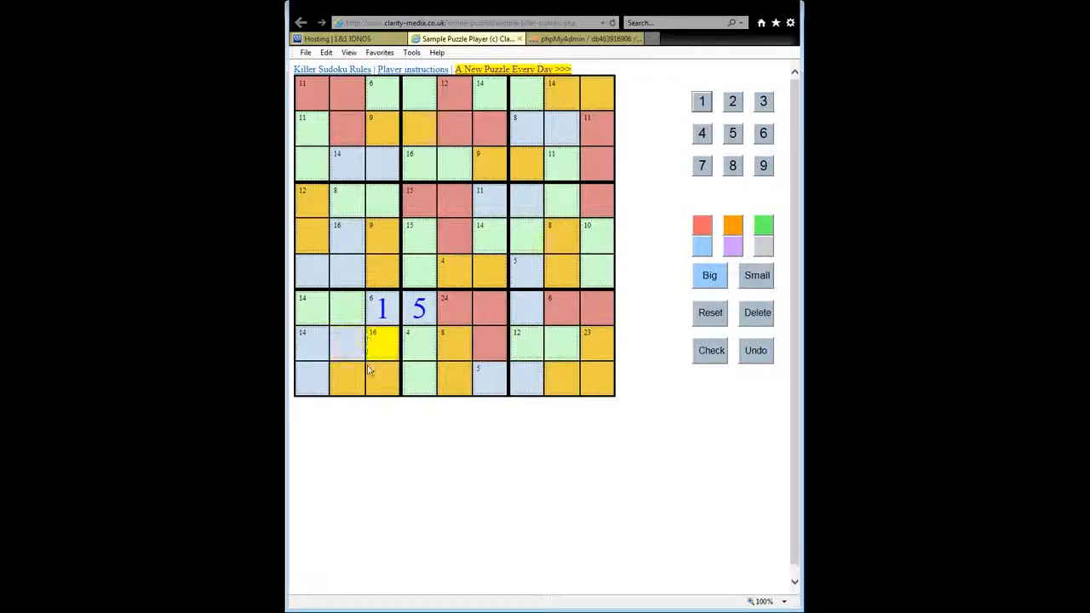
pyautogui.click(311, 342)
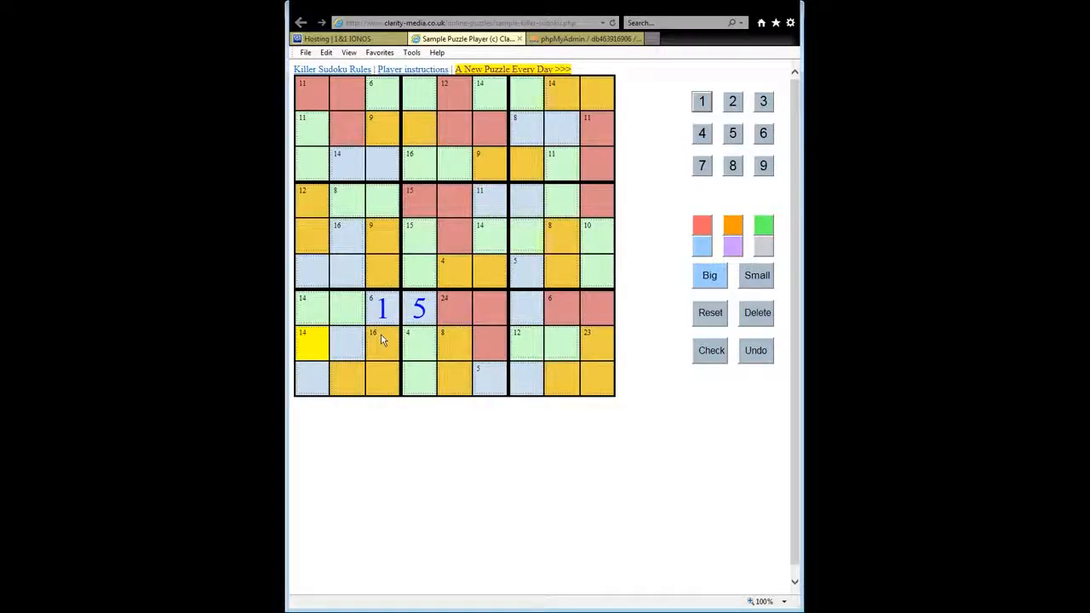
# Survey the bottom-right box's cells, including the 6, 12 and 5 clue cells.
pyautogui.click(596, 309)
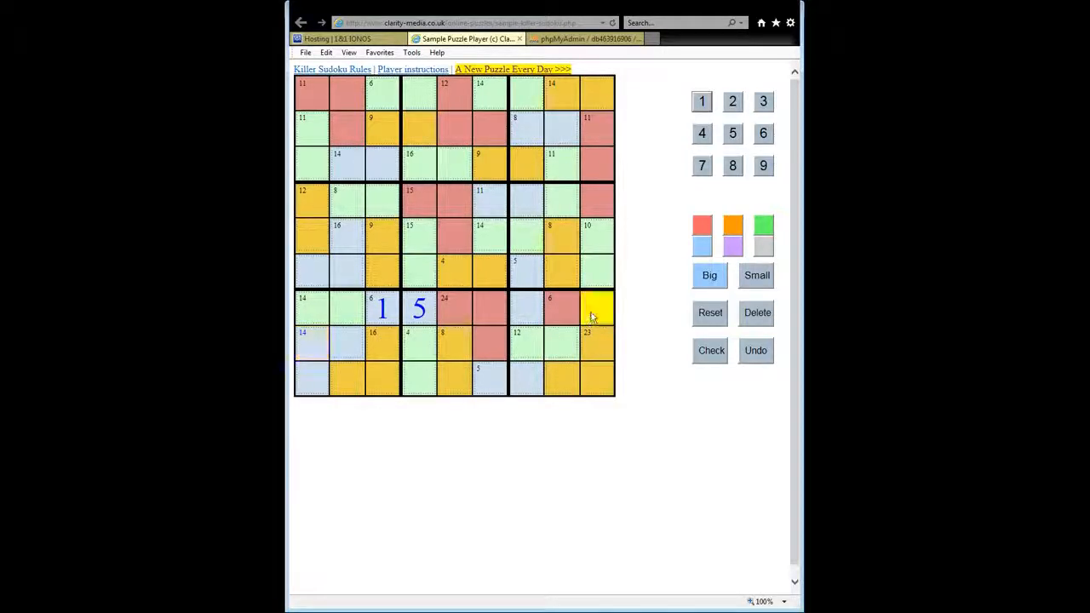
pyautogui.click(561, 308)
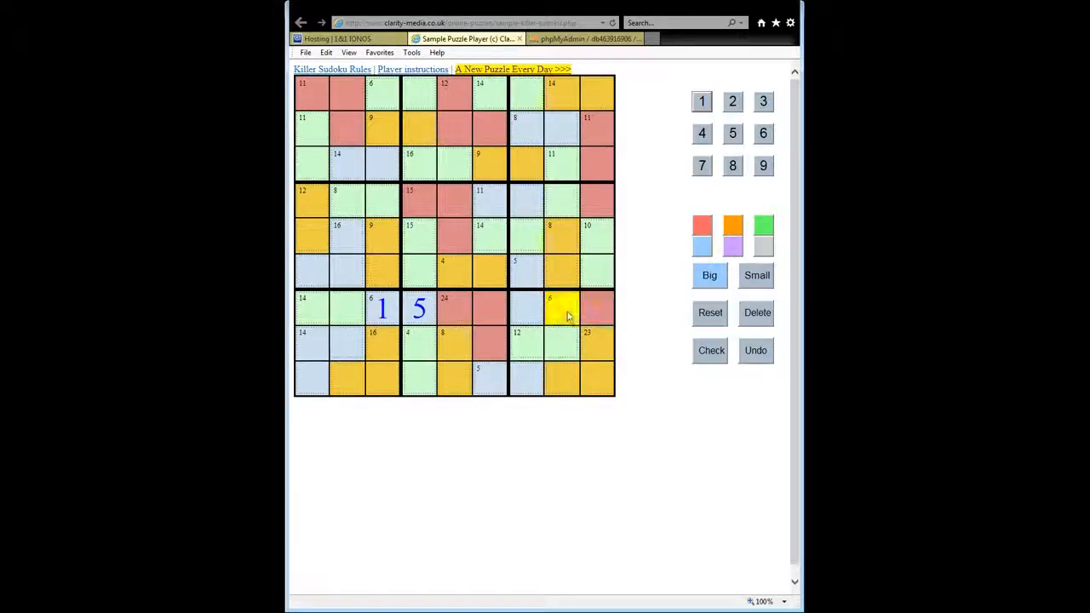
pyautogui.click(597, 309)
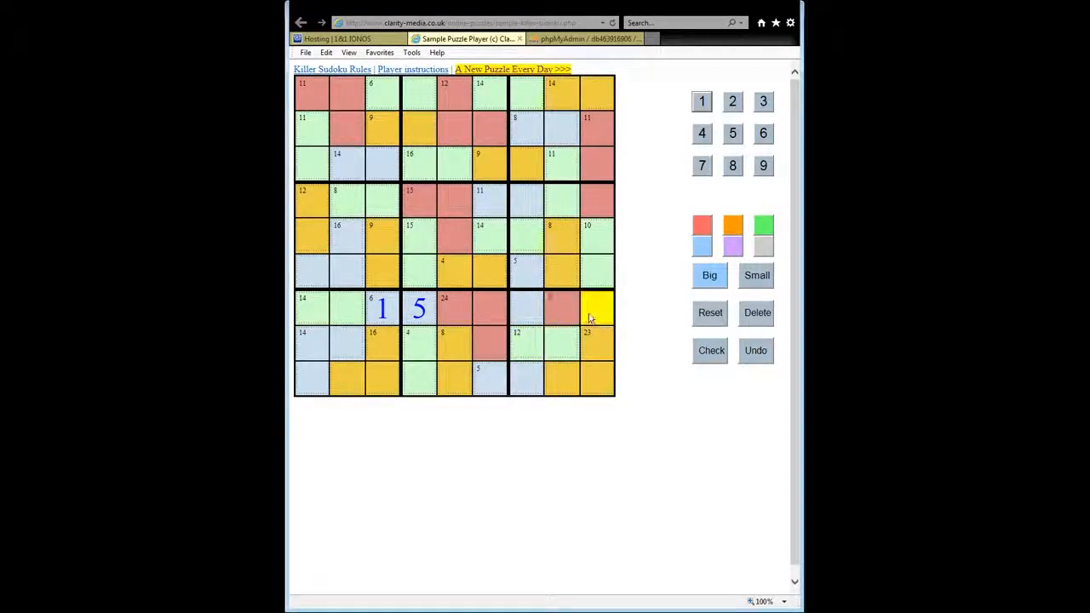
pyautogui.click(561, 379)
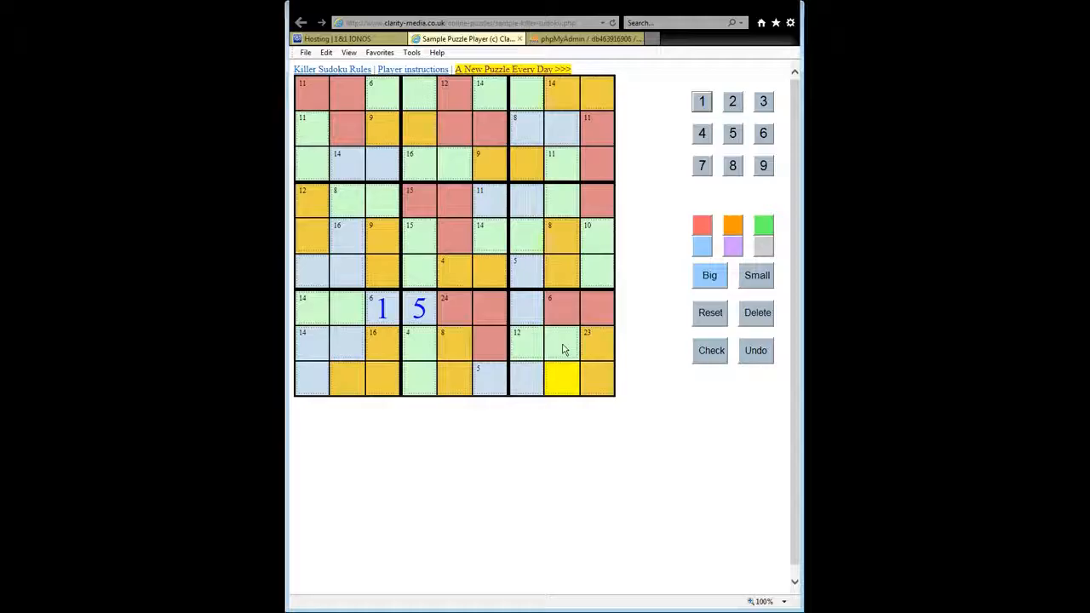
pyautogui.click(524, 341)
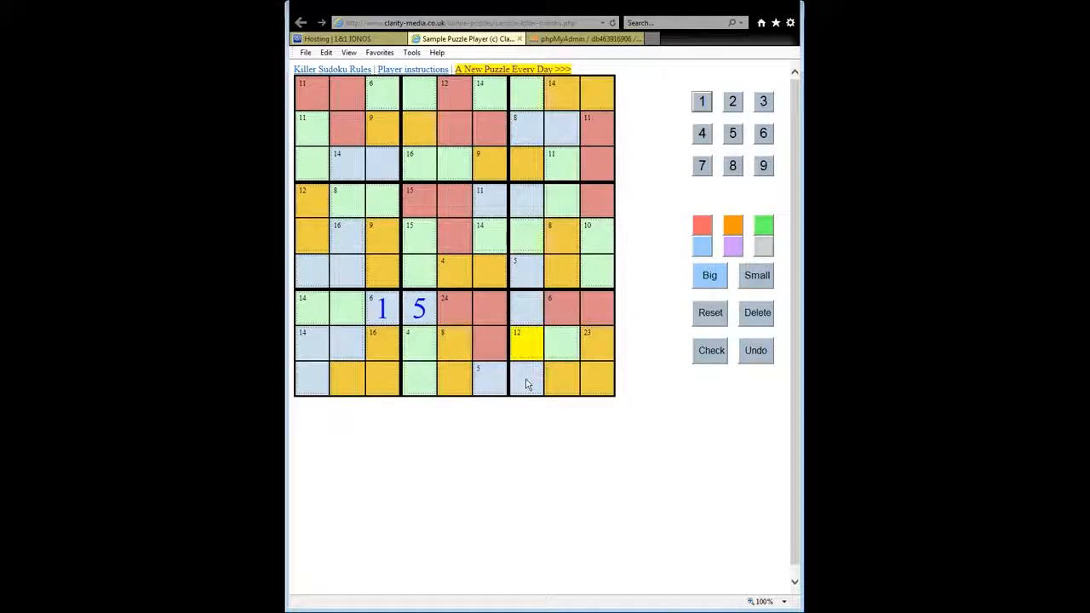
pyautogui.click(525, 310)
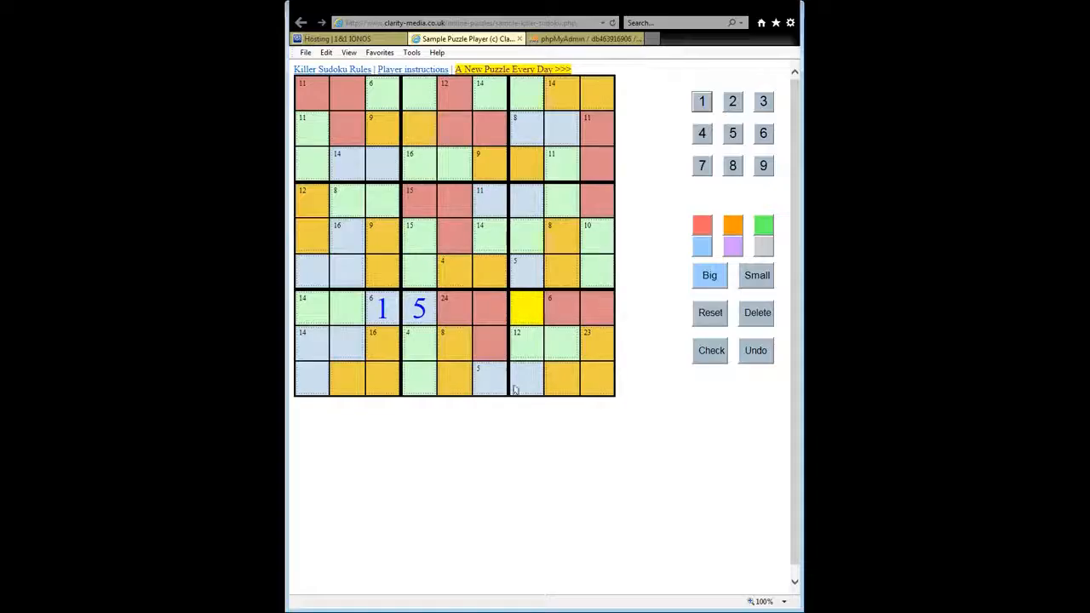
pyautogui.click(489, 379)
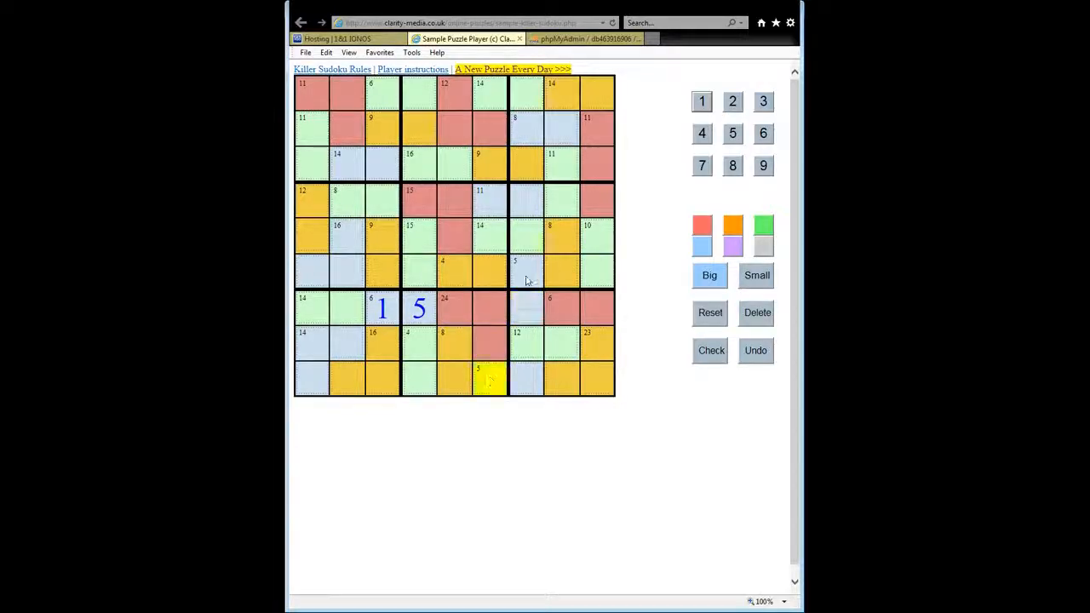
pyautogui.click(524, 272)
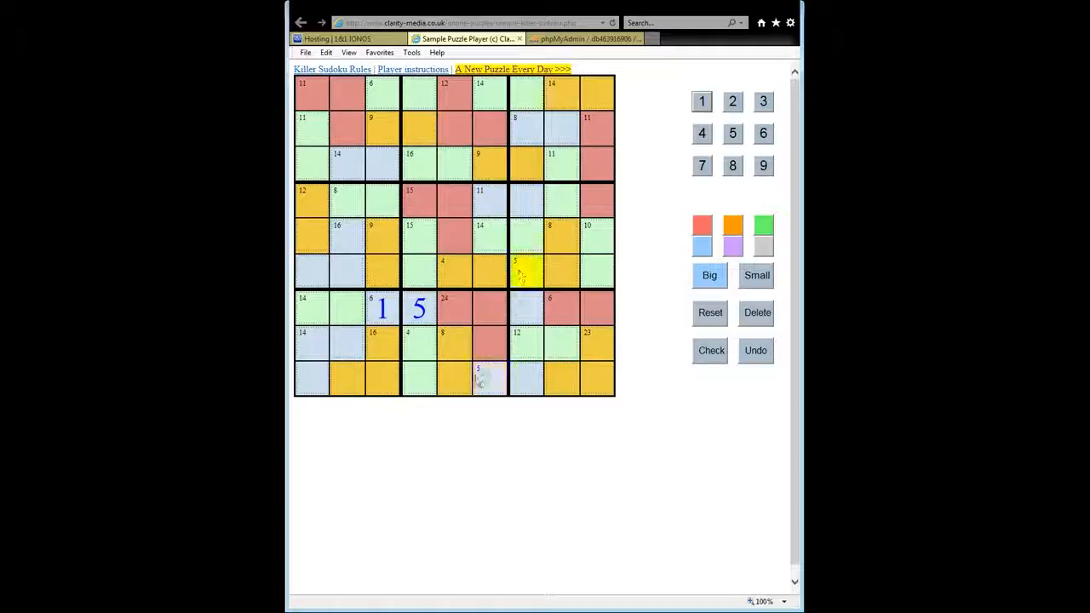
pyautogui.click(489, 379)
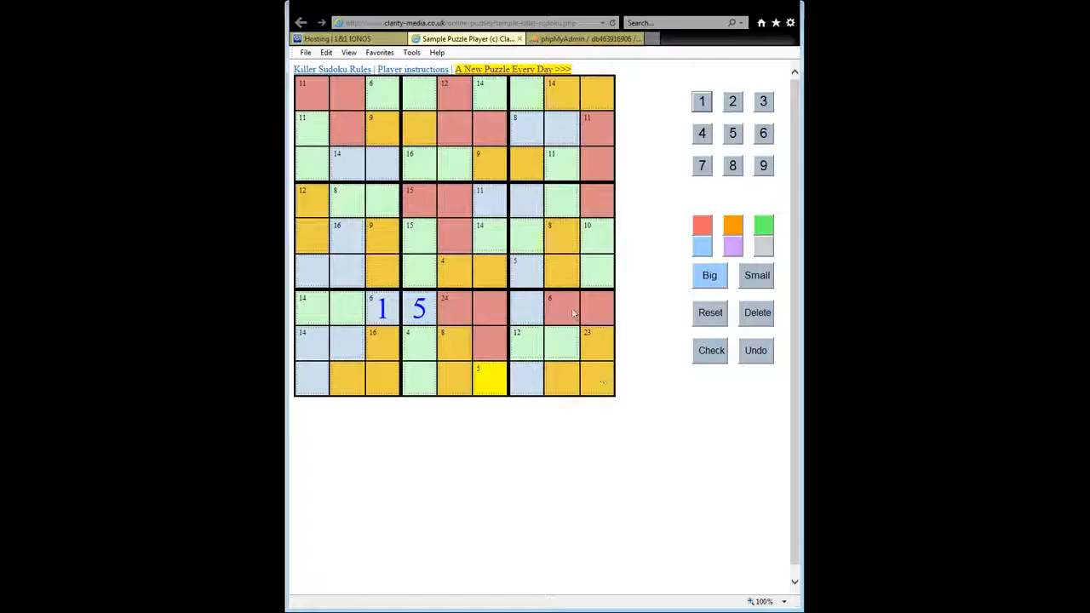
# Fill digits into the bottom-right box, selecting its top-left cell for the 3.
pyautogui.click(596, 309)
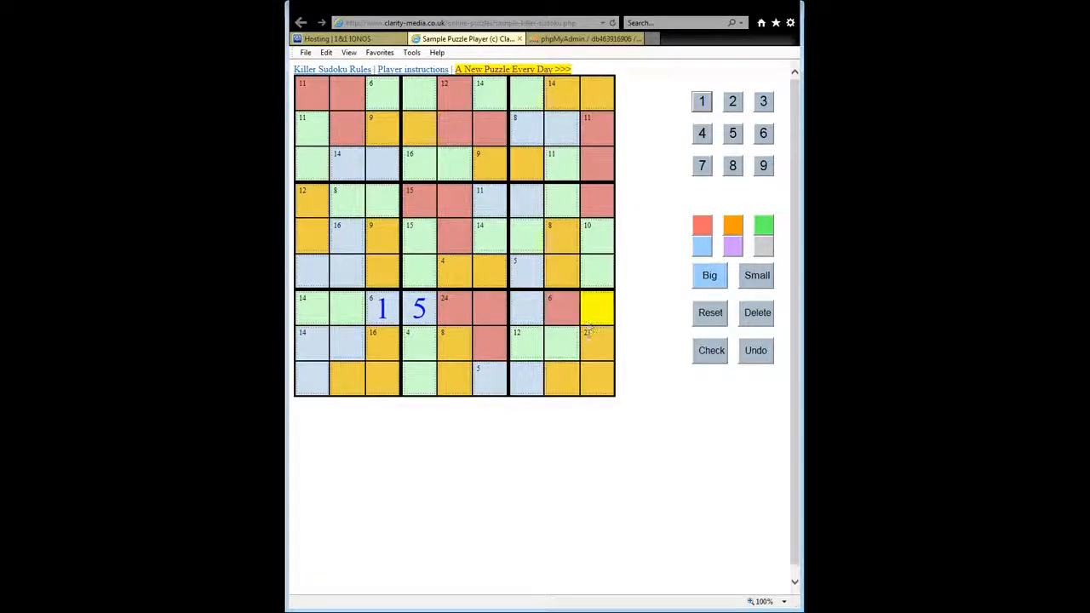
pyautogui.click(560, 379)
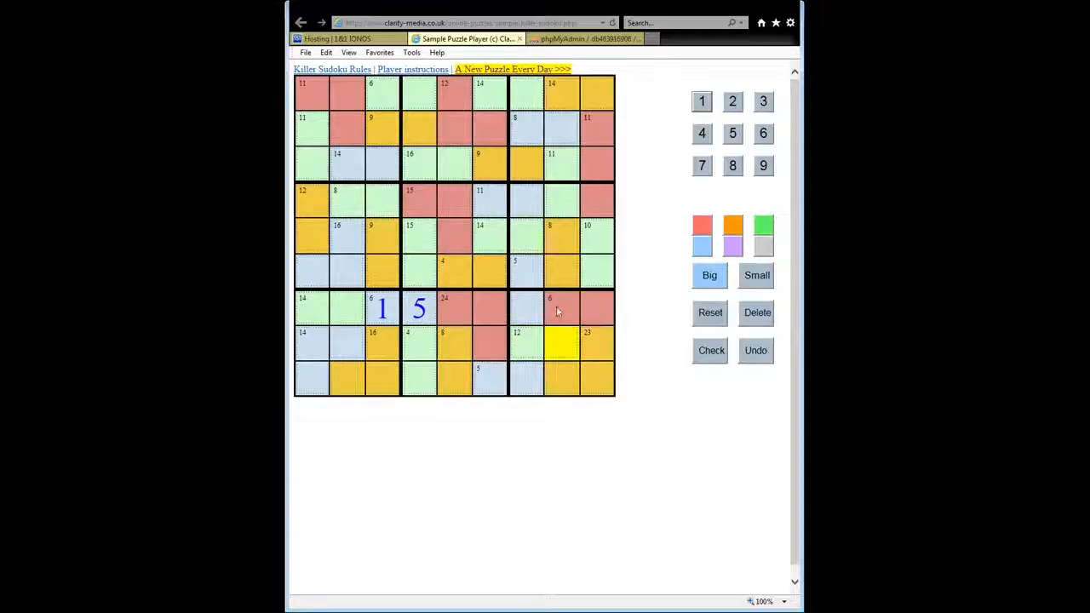
pyautogui.click(562, 307)
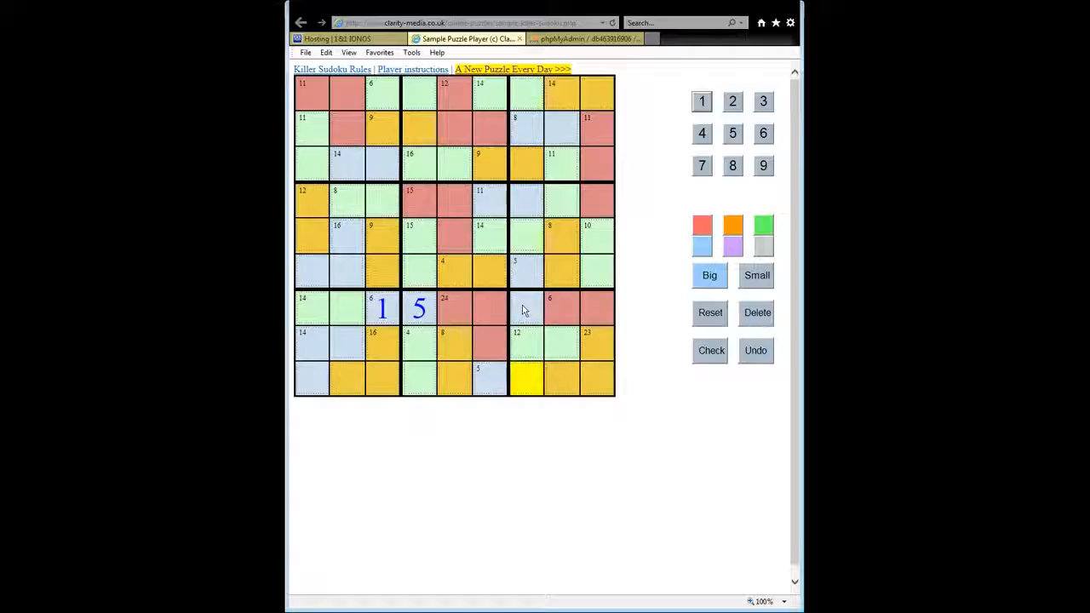
pyautogui.click(525, 309)
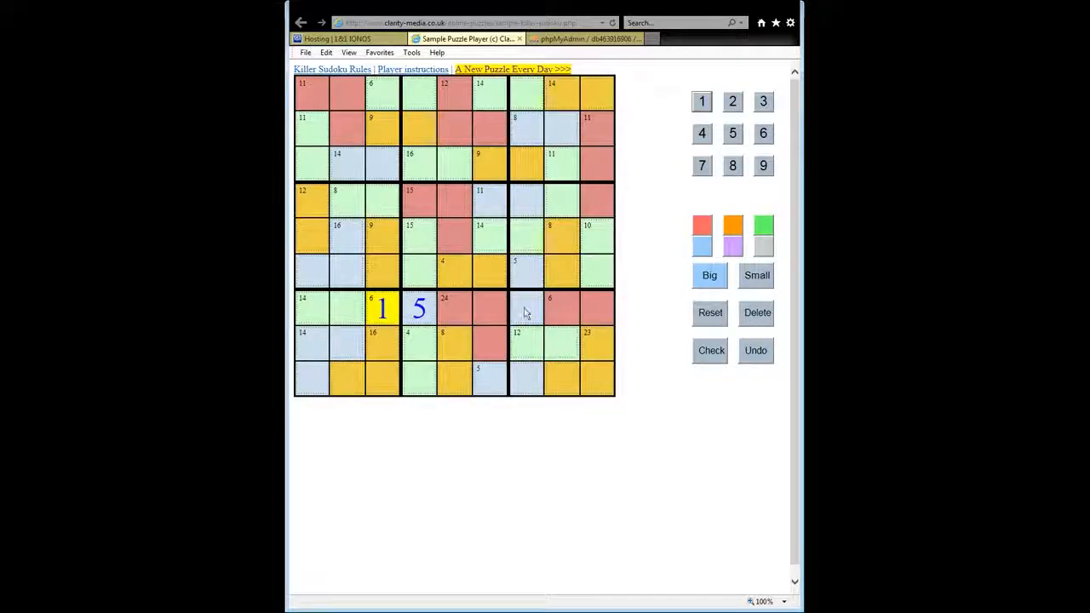
pyautogui.click(526, 308)
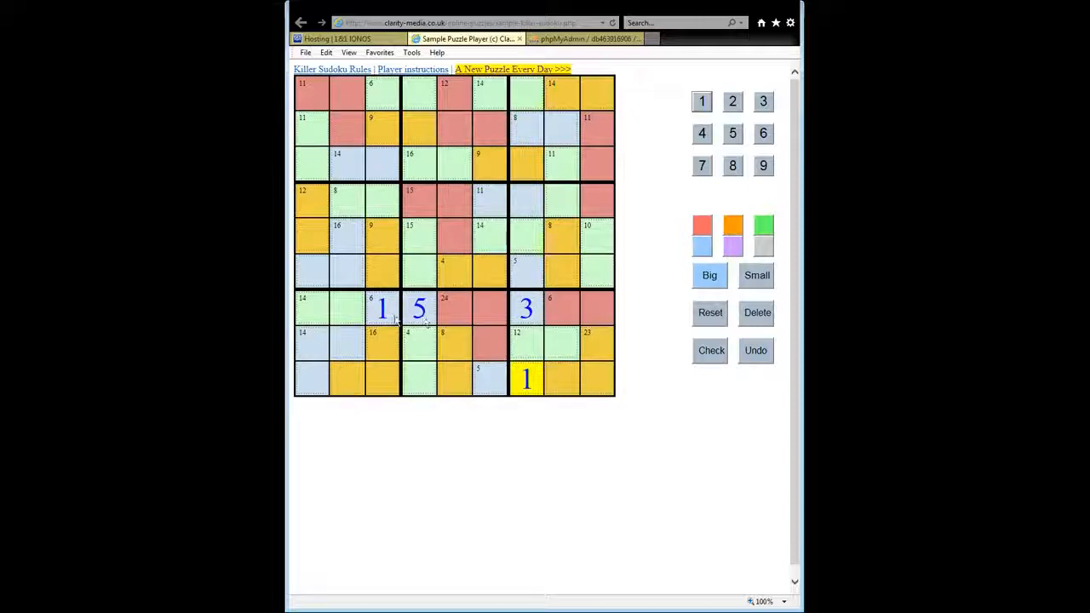
pyautogui.click(526, 308)
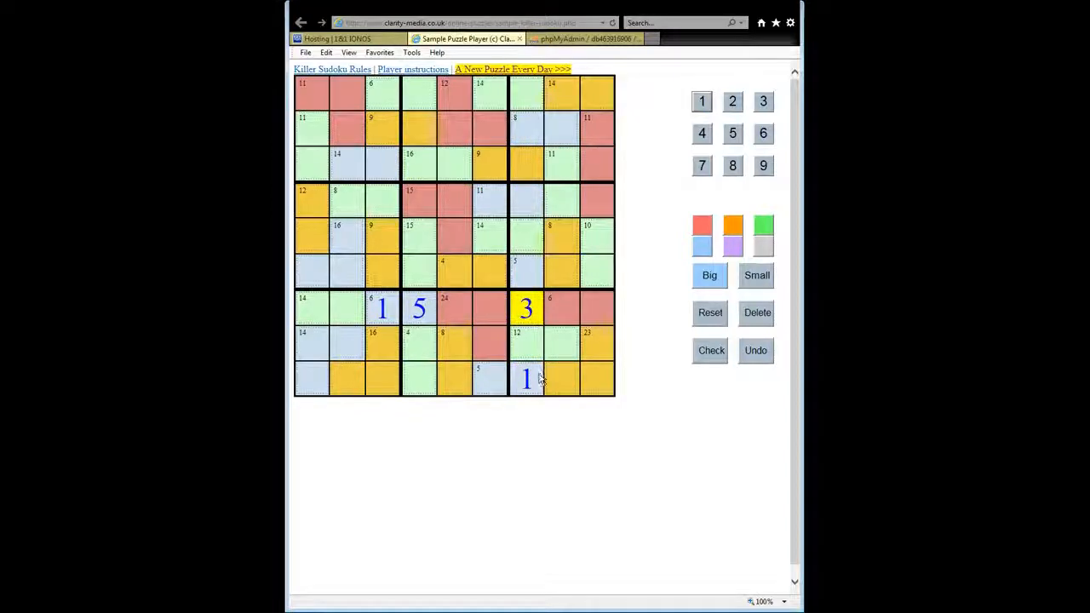